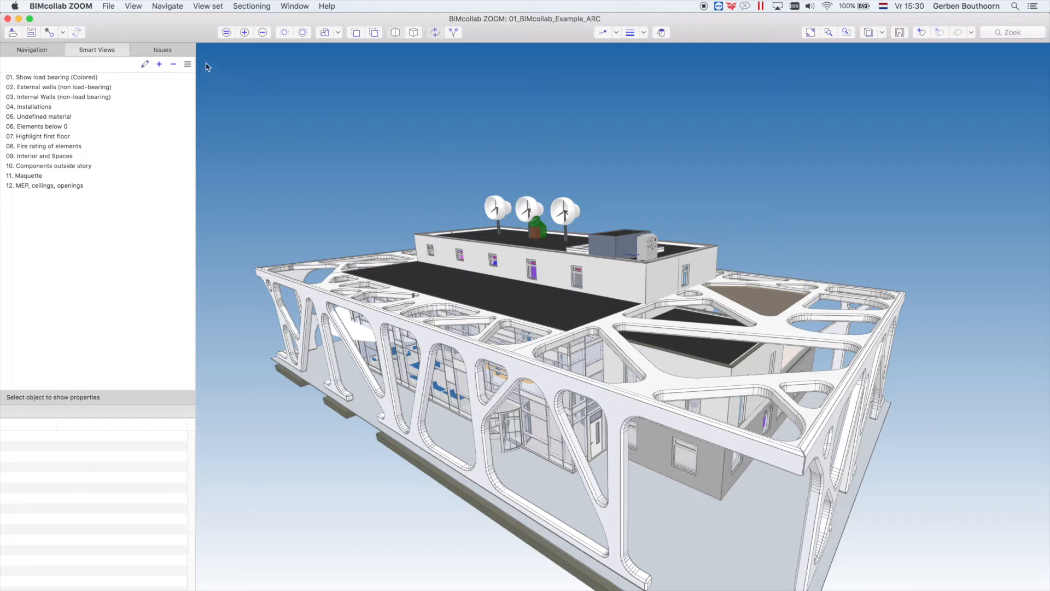
Create a new smart view named 'Example Smartview'.
left_click(159, 64)
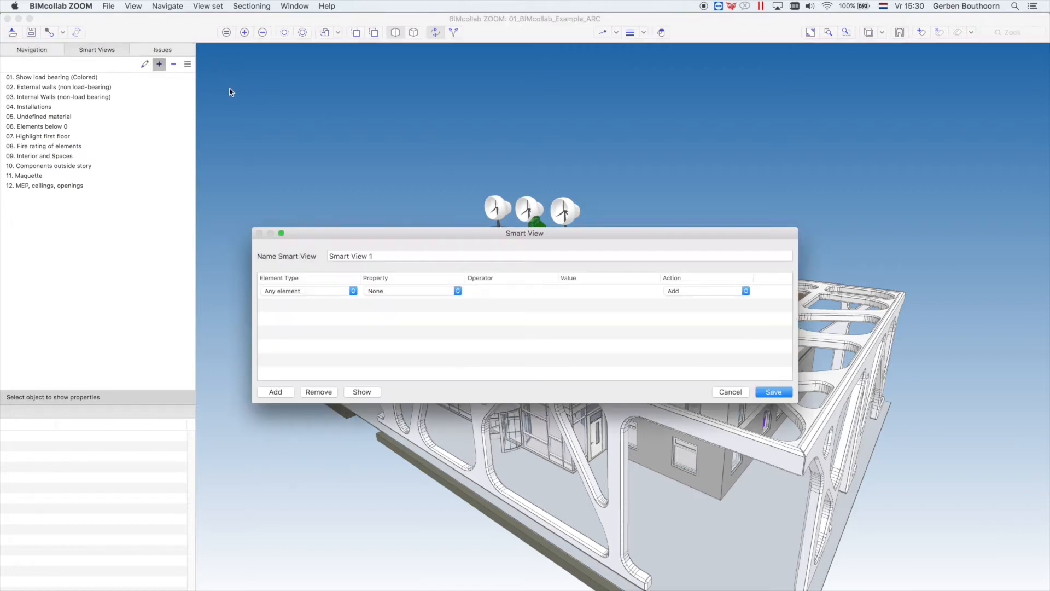
left_click(558, 256)
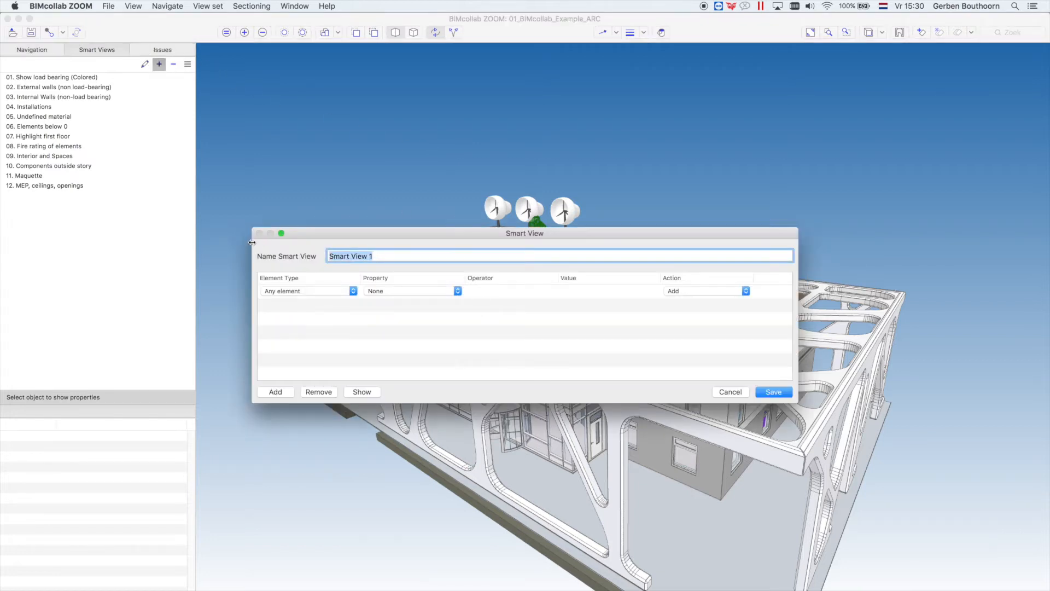
type("Example Smartview")
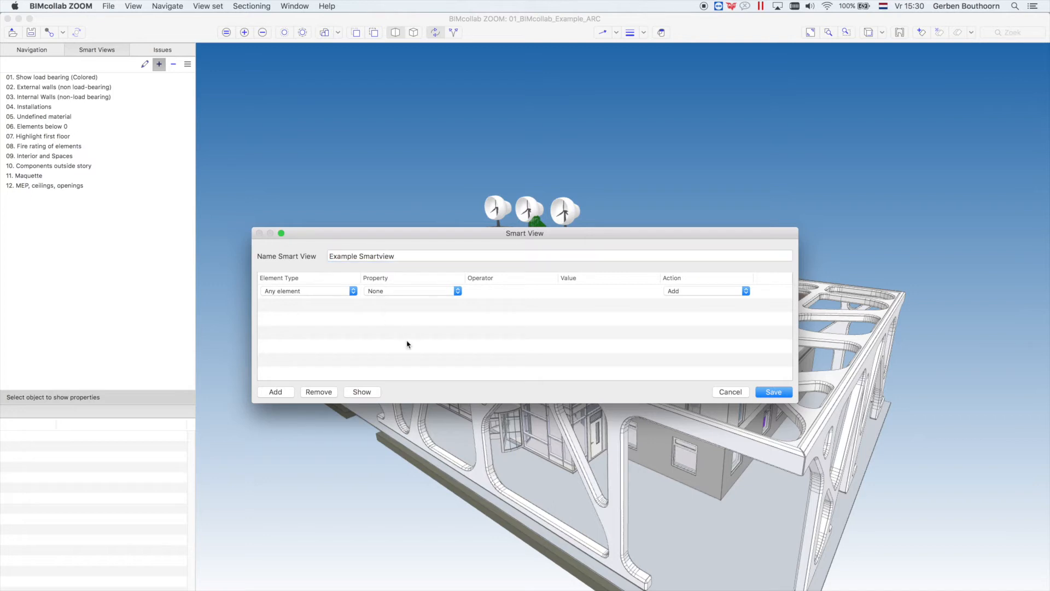
mouse_move(373, 289)
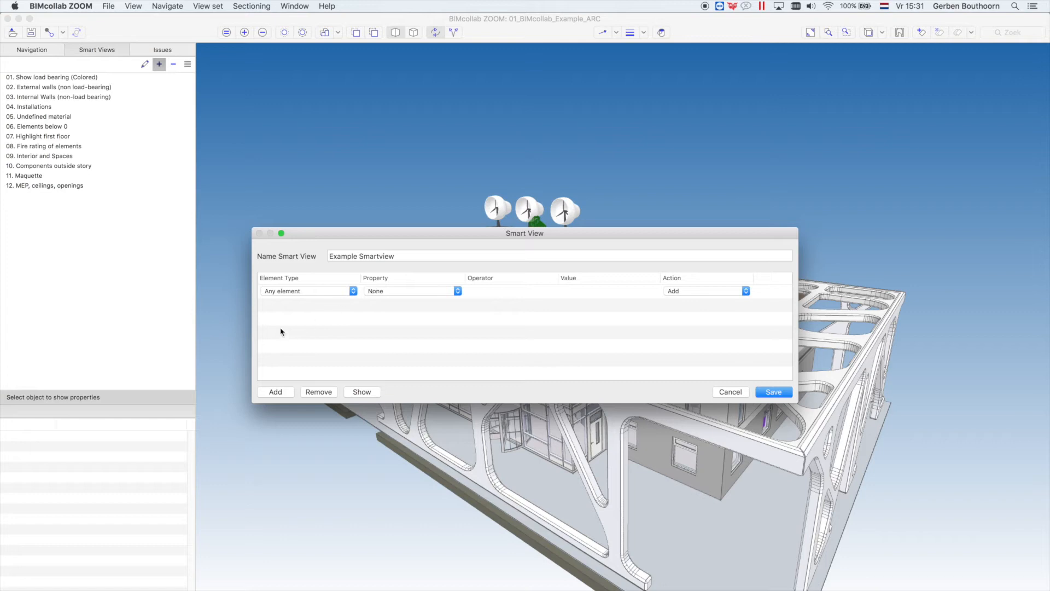
mouse_move(309, 295)
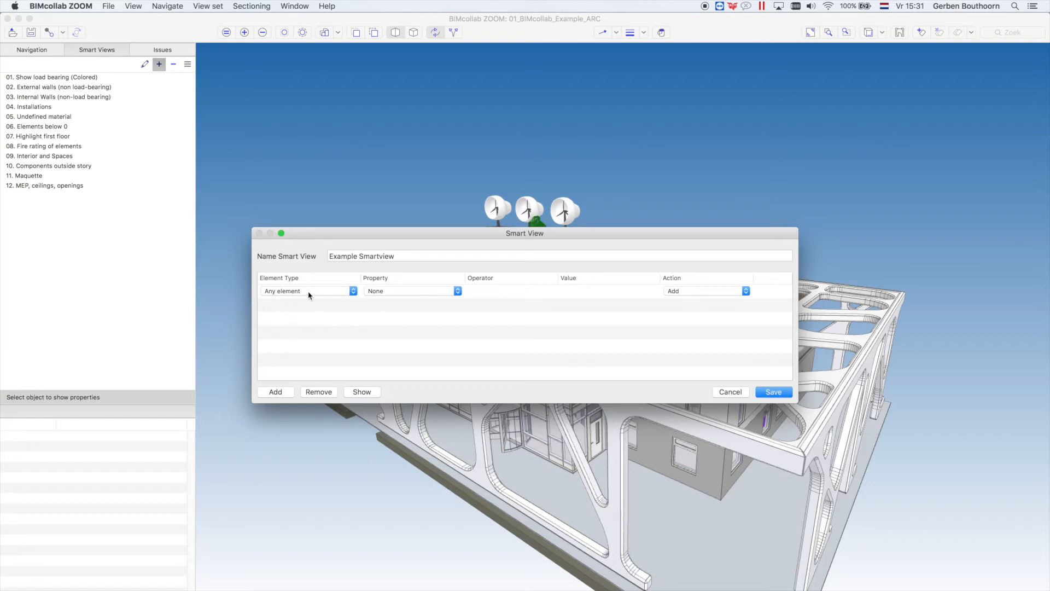
Set the first rule's element type to Building Elements > Beam and preview the matched beams.
left_click(308, 291)
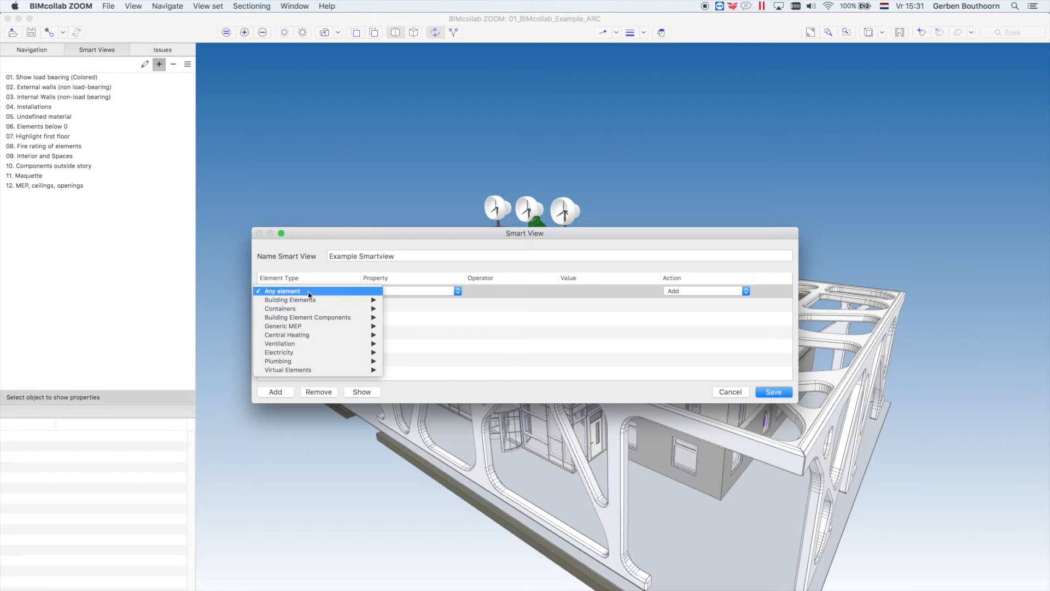
mouse_move(289, 300)
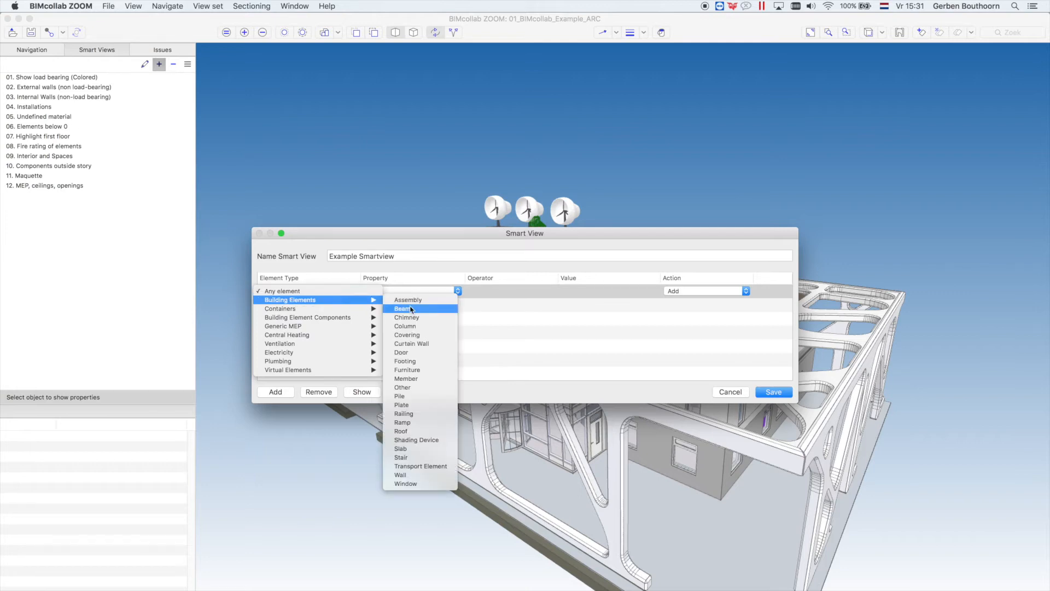
left_click(402, 308)
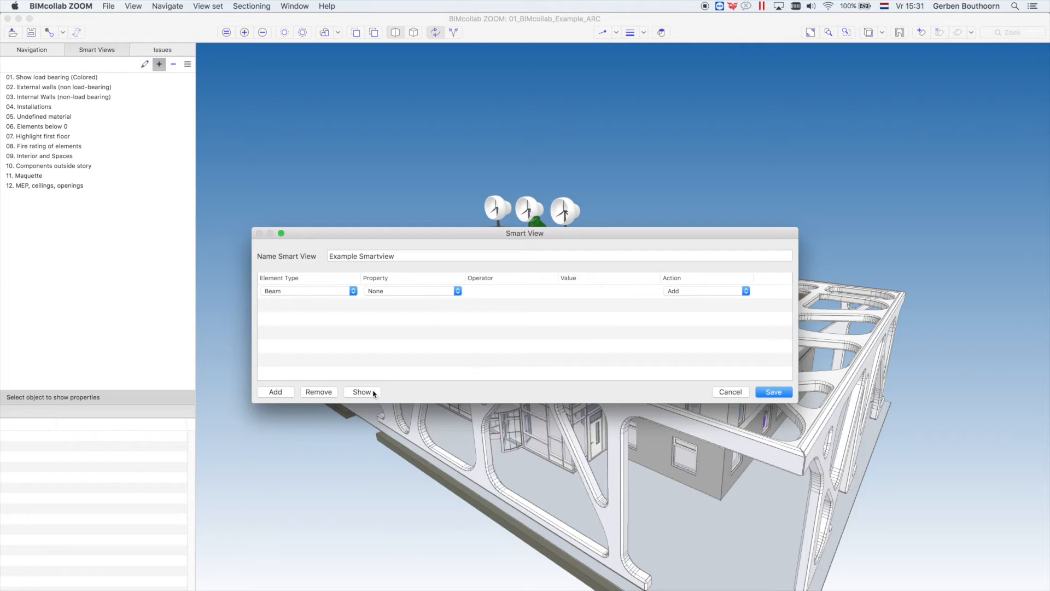
left_click(361, 392)
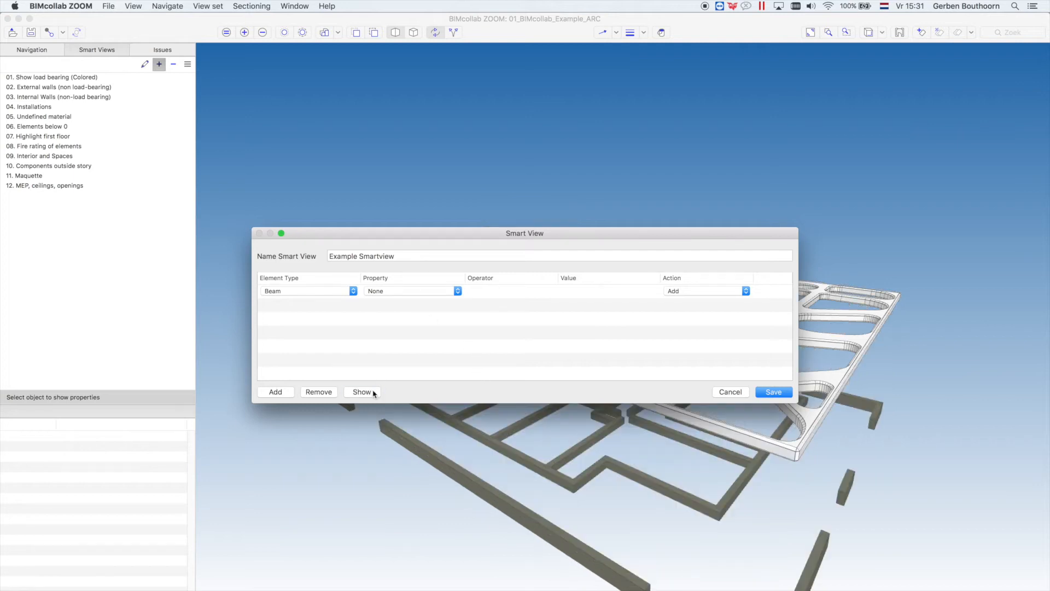
left_click(362, 392)
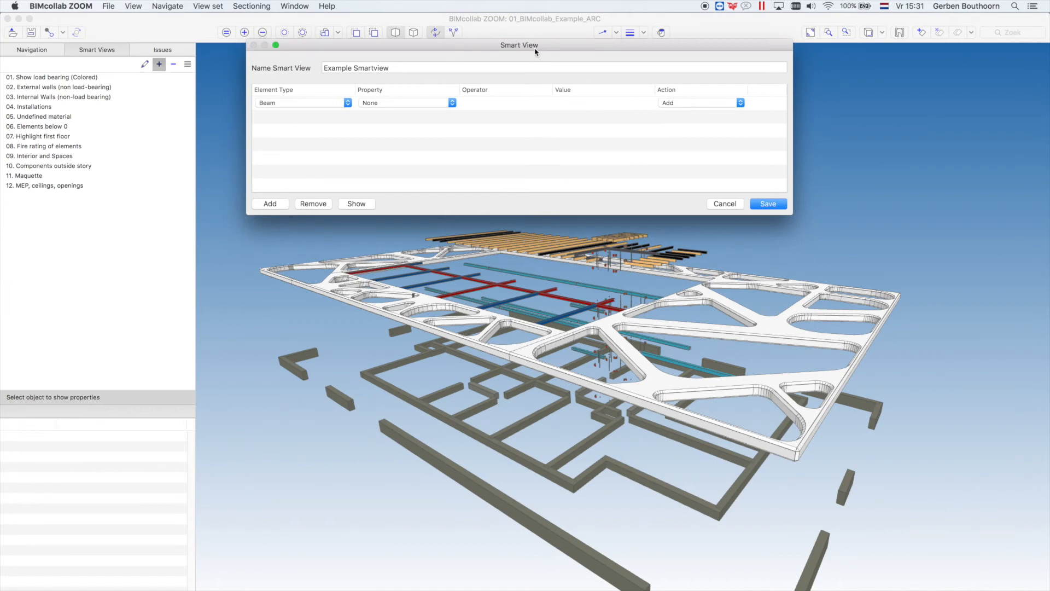
mouse_move(535, 50)
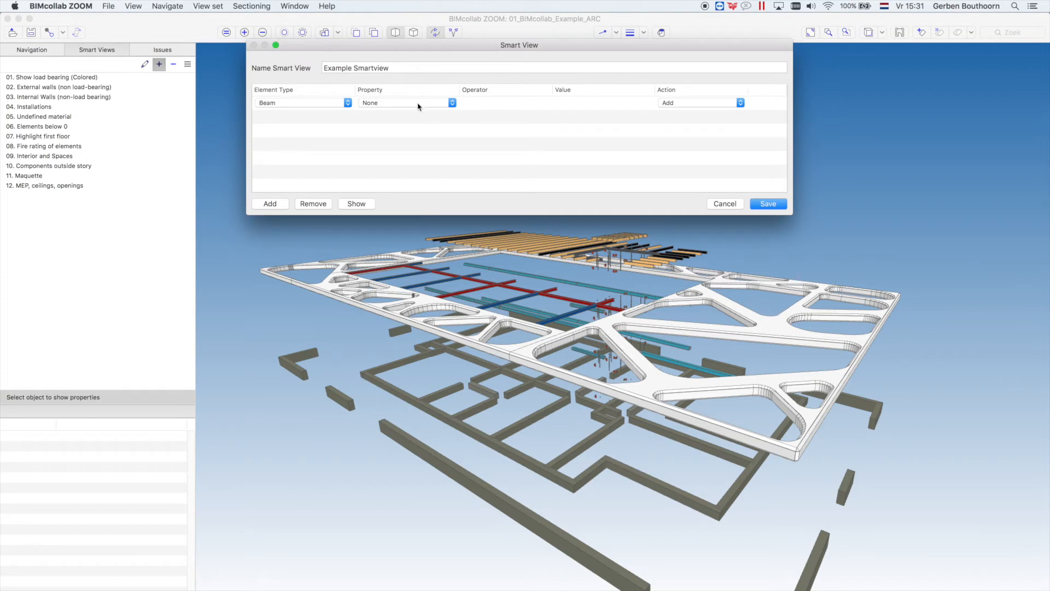
Filter beams on Summary > Load Bearing is true, with action Add & set colored red.
left_click(407, 102)
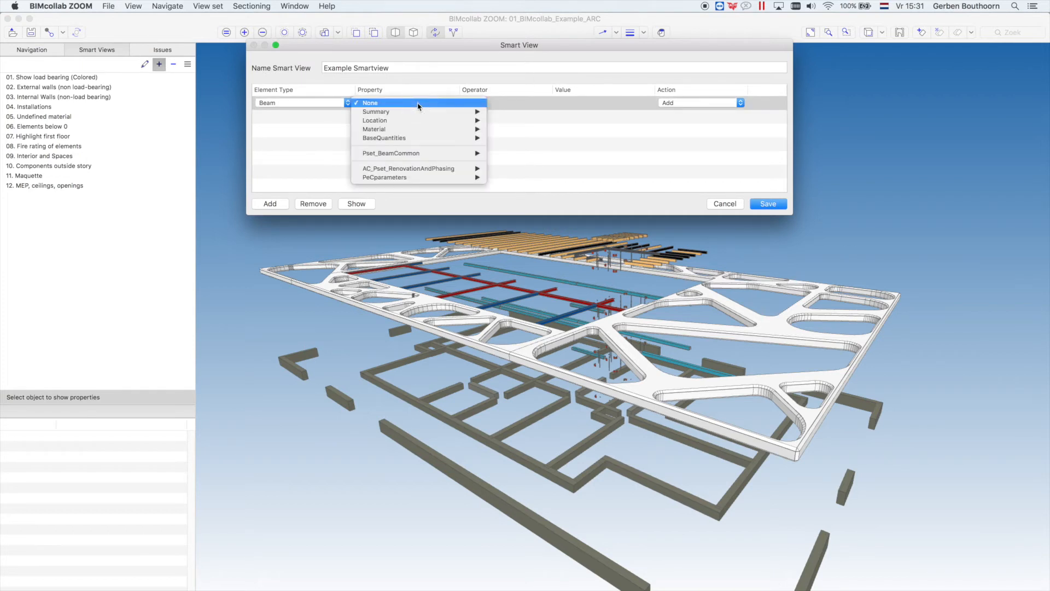
mouse_move(376, 111)
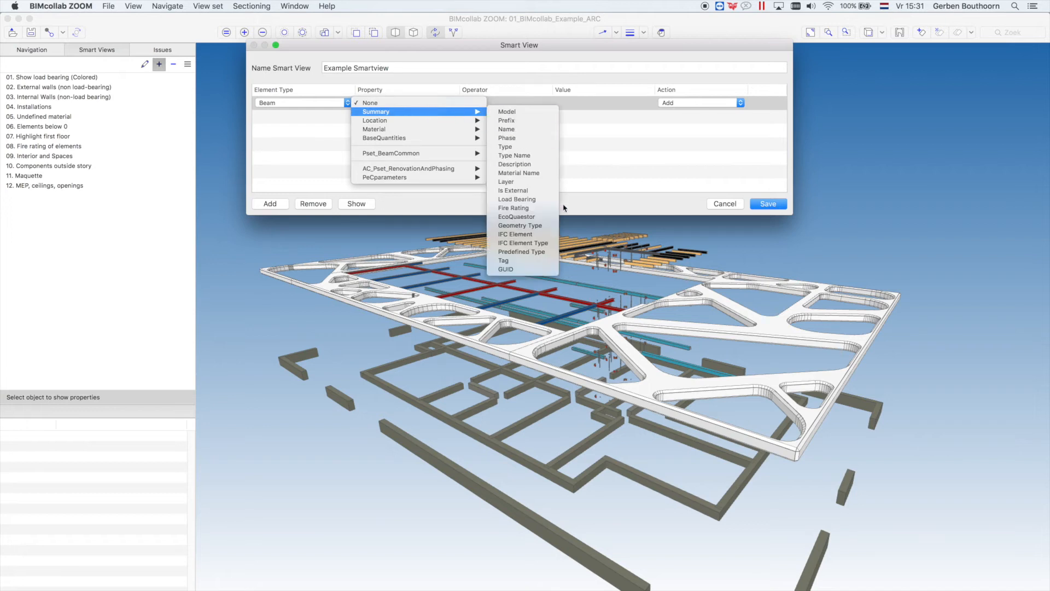
mouse_move(516, 200)
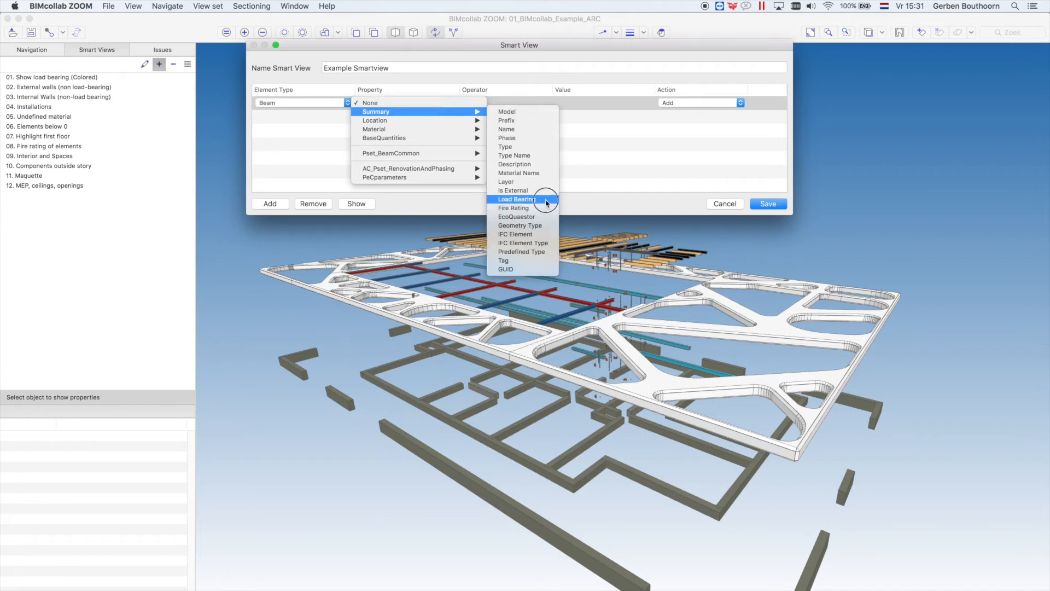
left_click(517, 199)
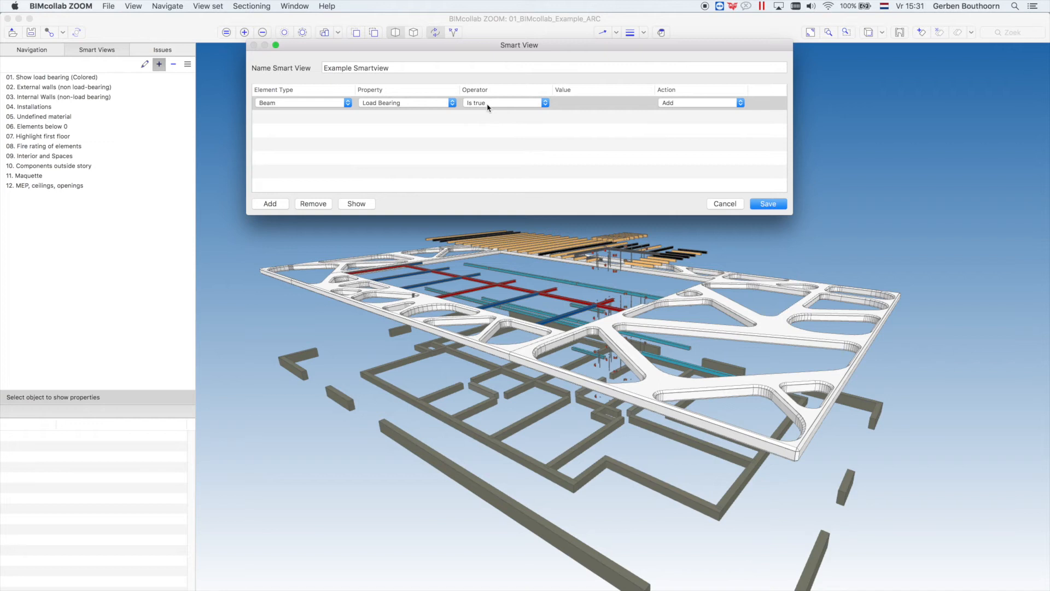
mouse_move(366, 211)
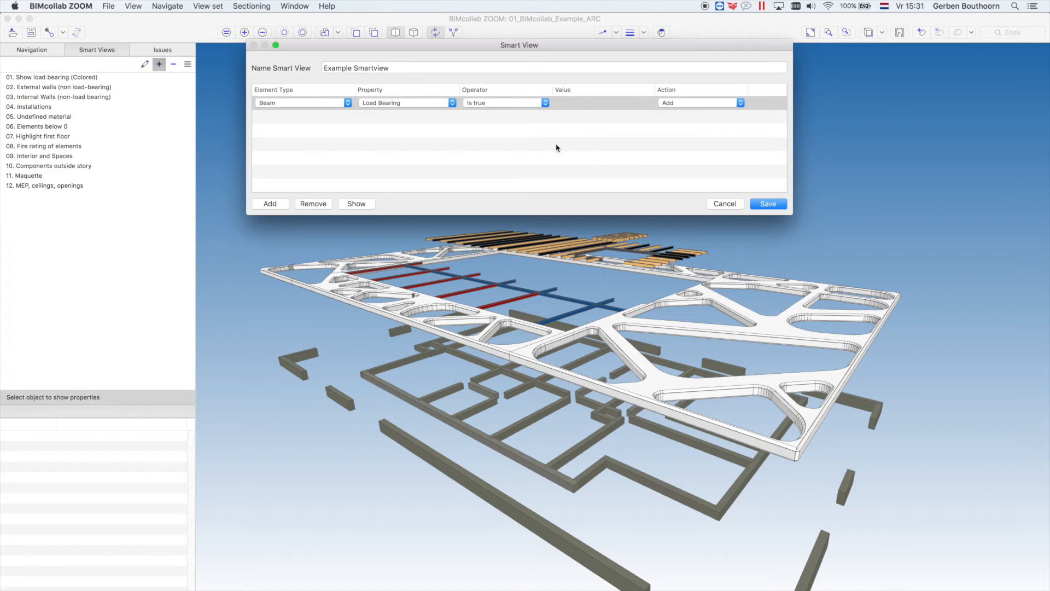
mouse_move(624, 148)
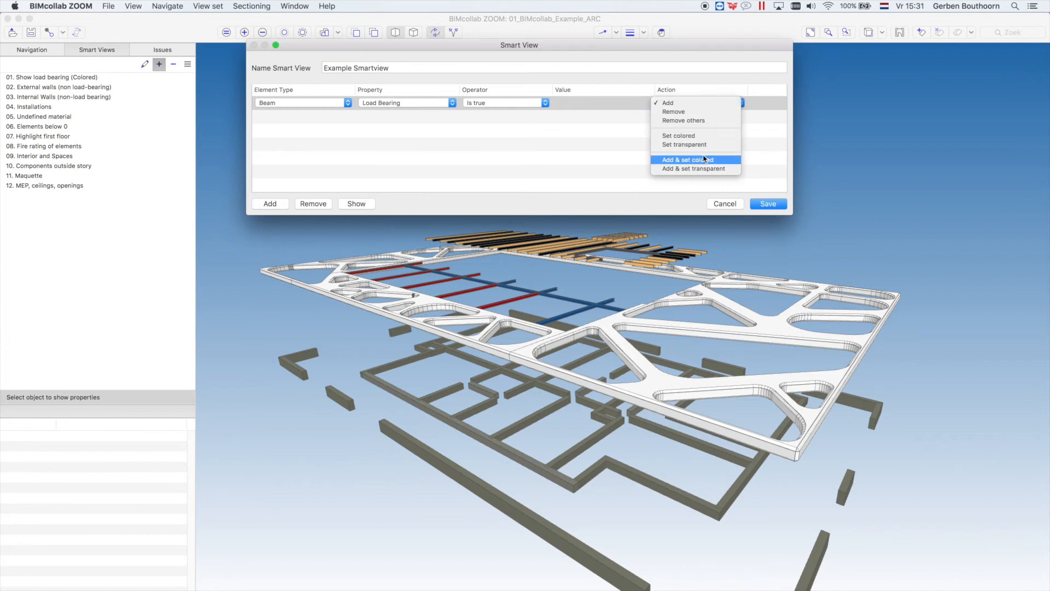
left_click(686, 159)
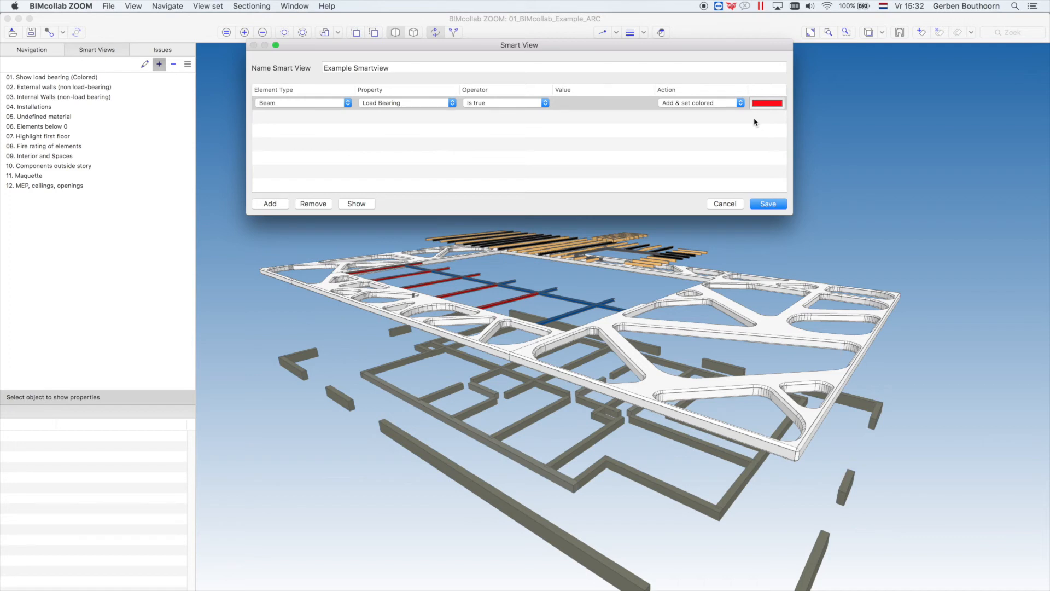
mouse_move(556, 164)
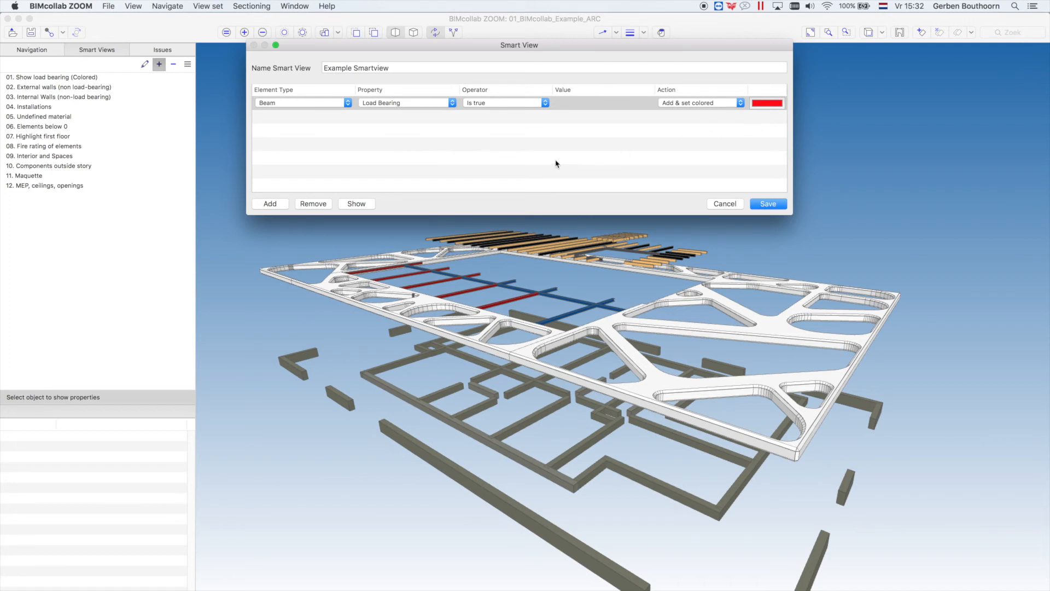
Add a second rule targeting columns.
left_click(270, 204)
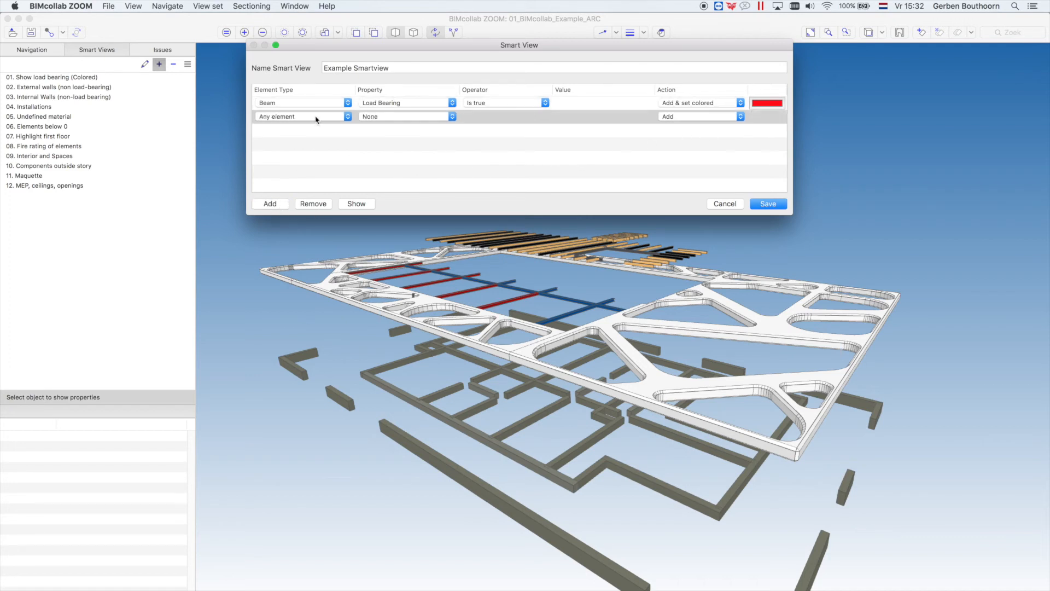
left_click(302, 116)
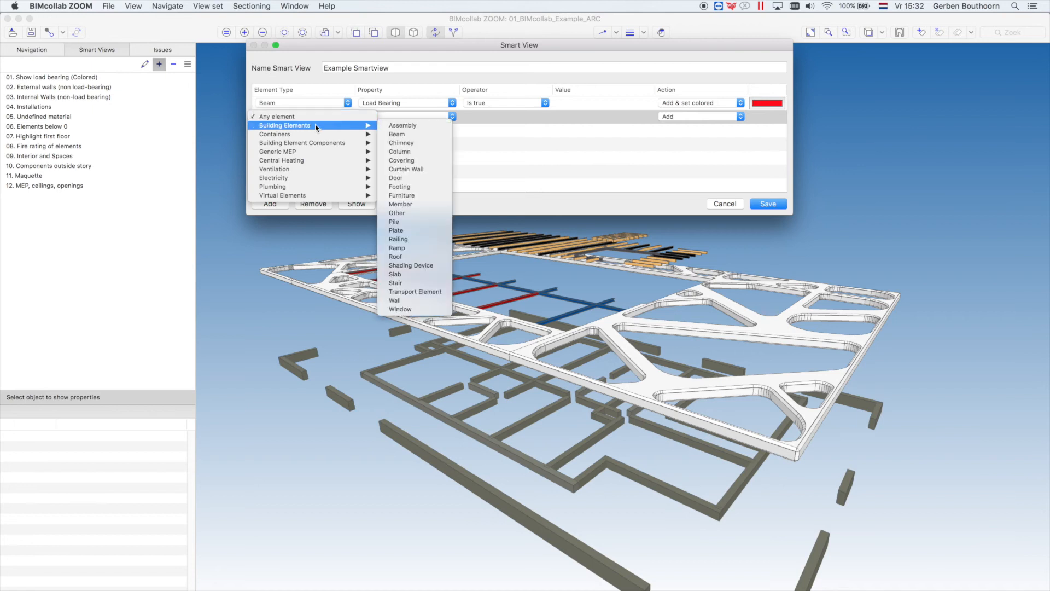
left_click(400, 151)
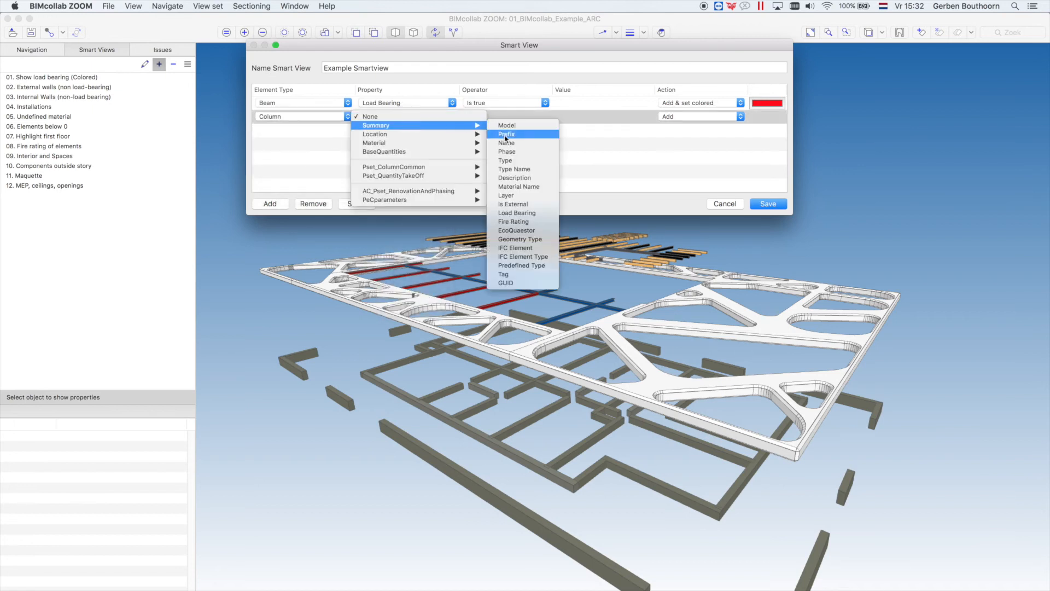
Filter columns on Load Bearing, colour them blue, and preview red beams with blue columns.
left_click(517, 213)
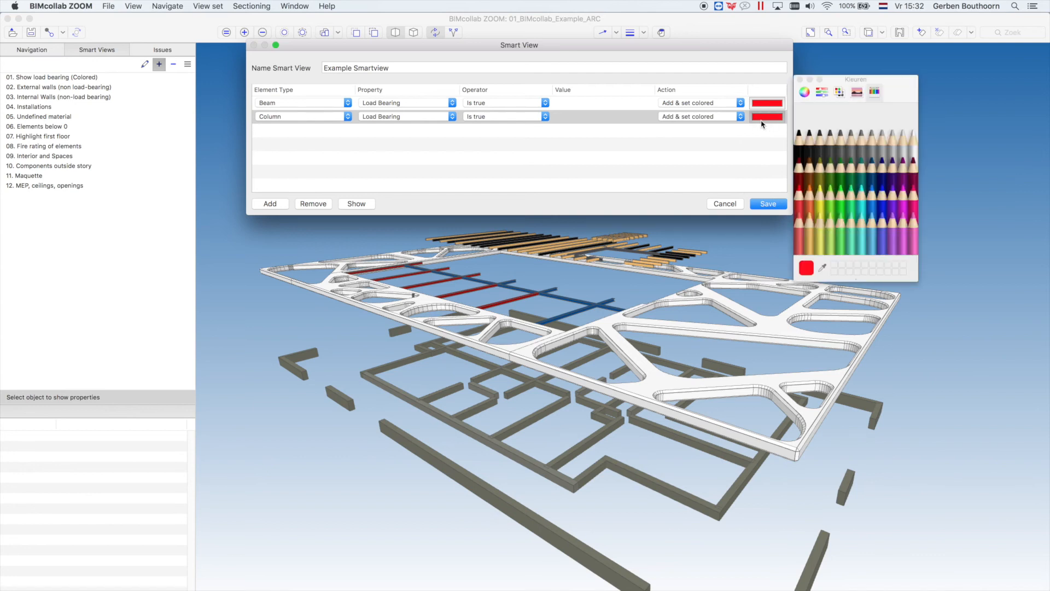
left_click(884, 194)
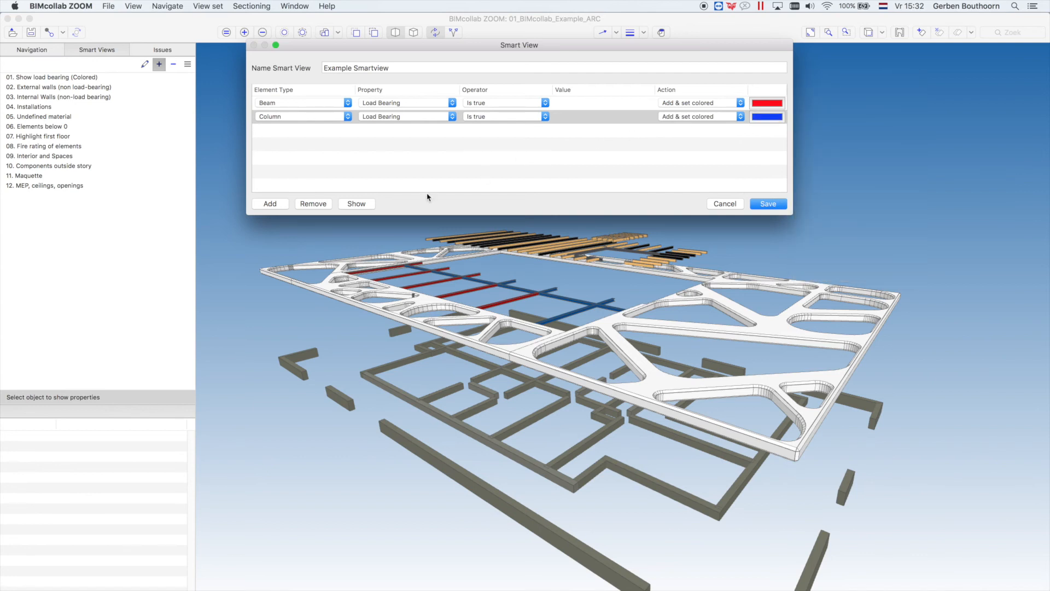
left_click(356, 204)
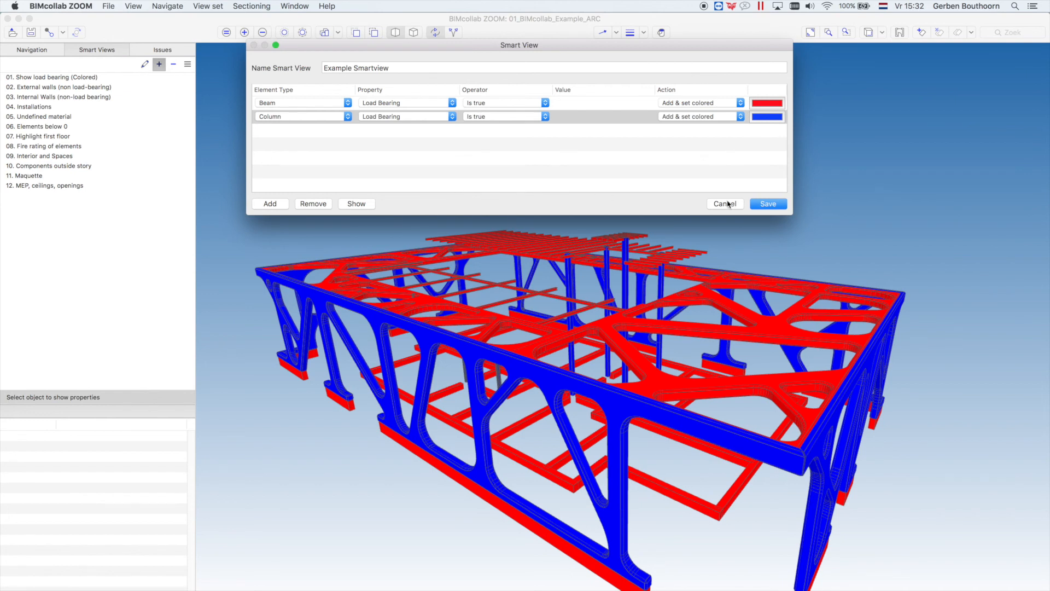
Save Example Smartview to the list and toggle it off to restore normal display.
left_click(768, 204)
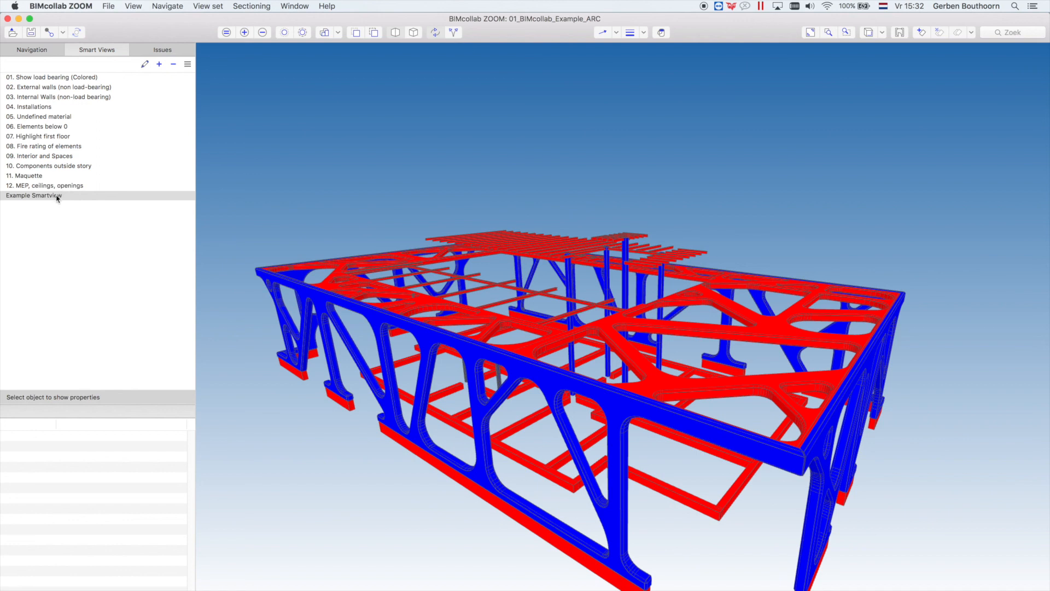
mouse_move(236, 199)
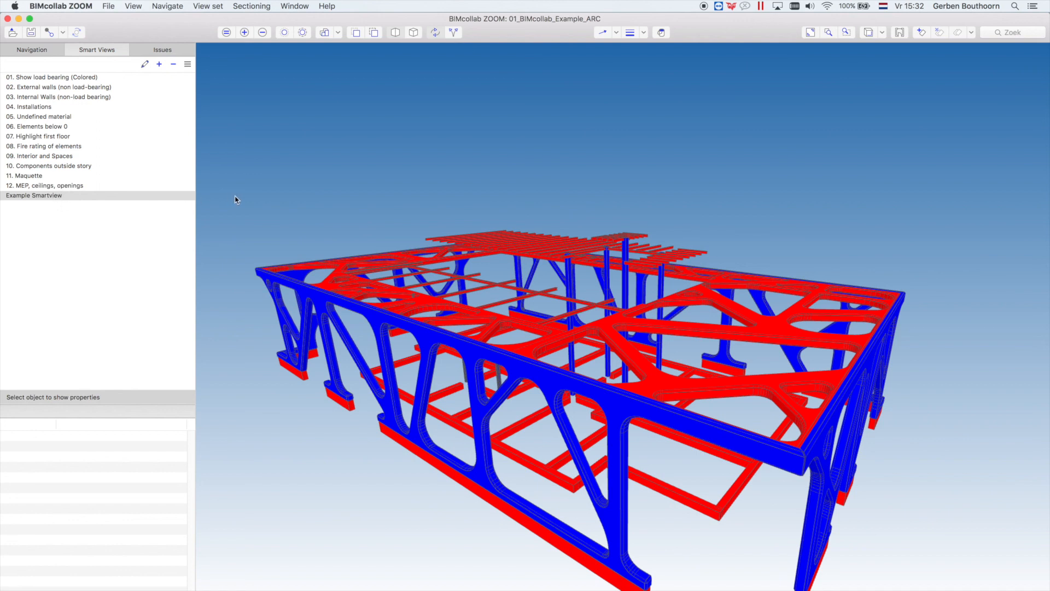
left_click(34, 195)
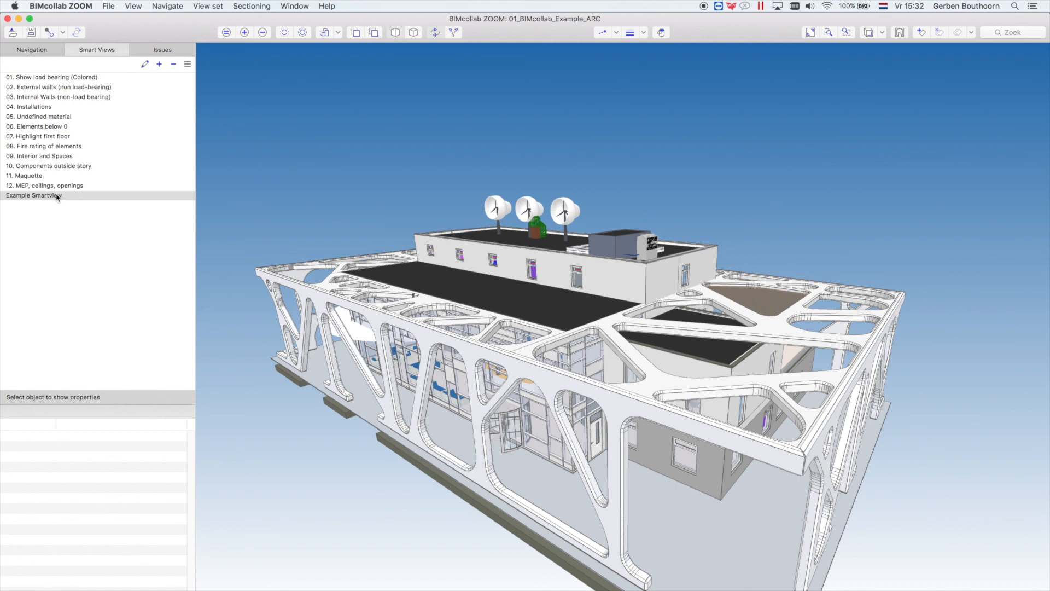